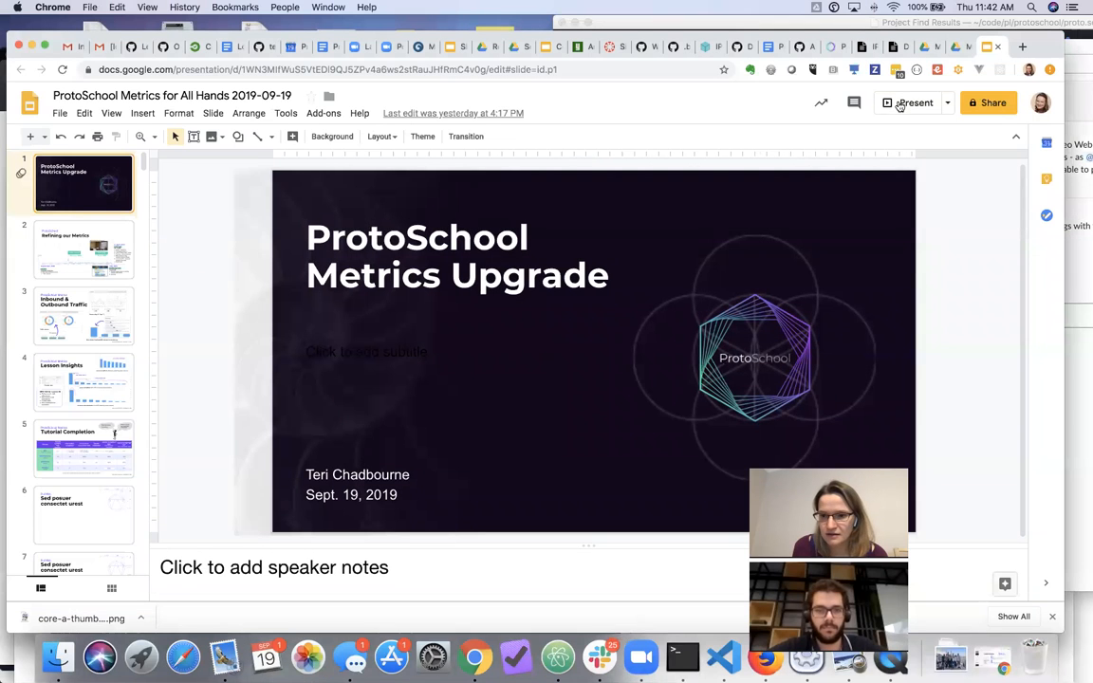
Step: Start the slideshow full-screen and advance to the 'Refining our Metrics' slide
left_click(910, 102)
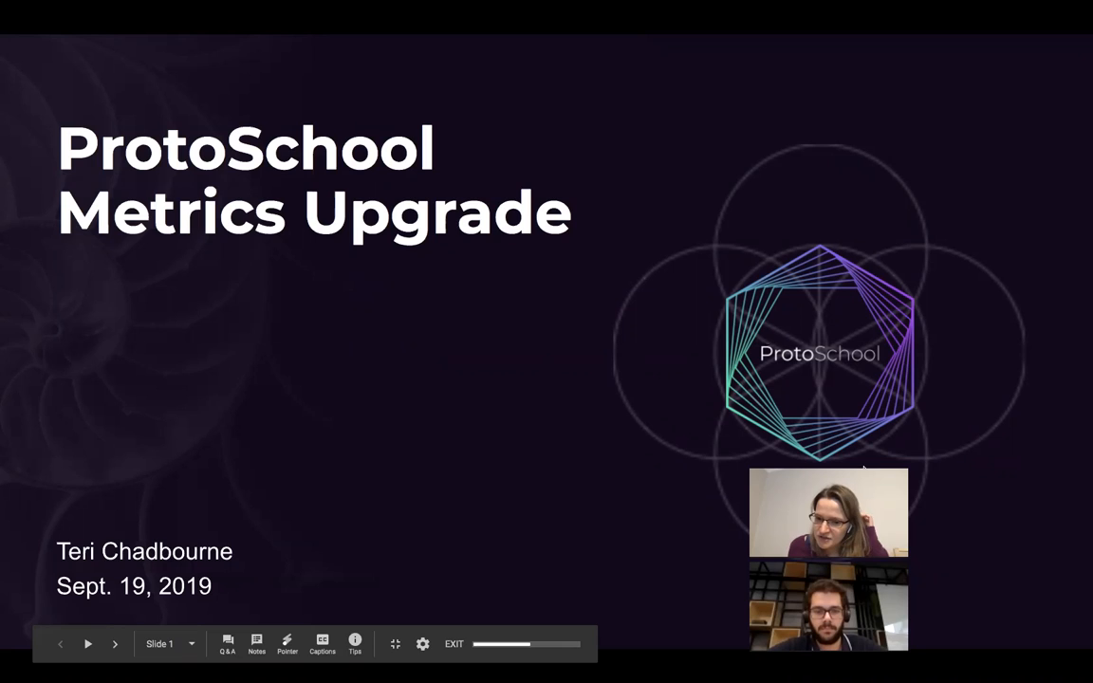
mouse_move(1021, 467)
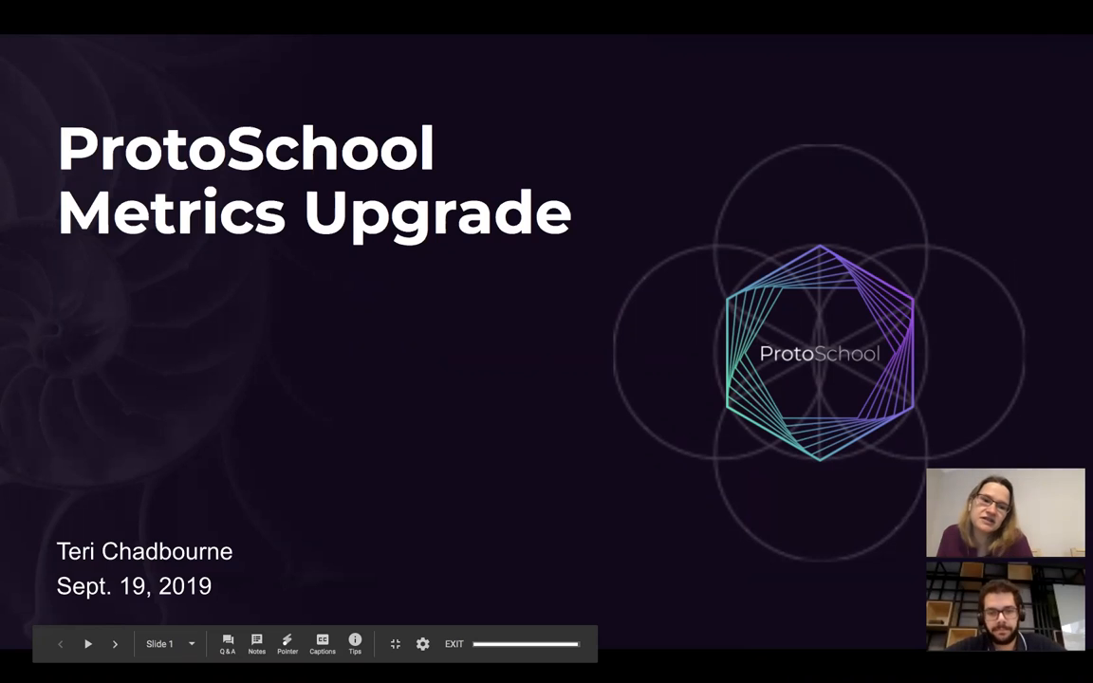
mouse_move(481, 284)
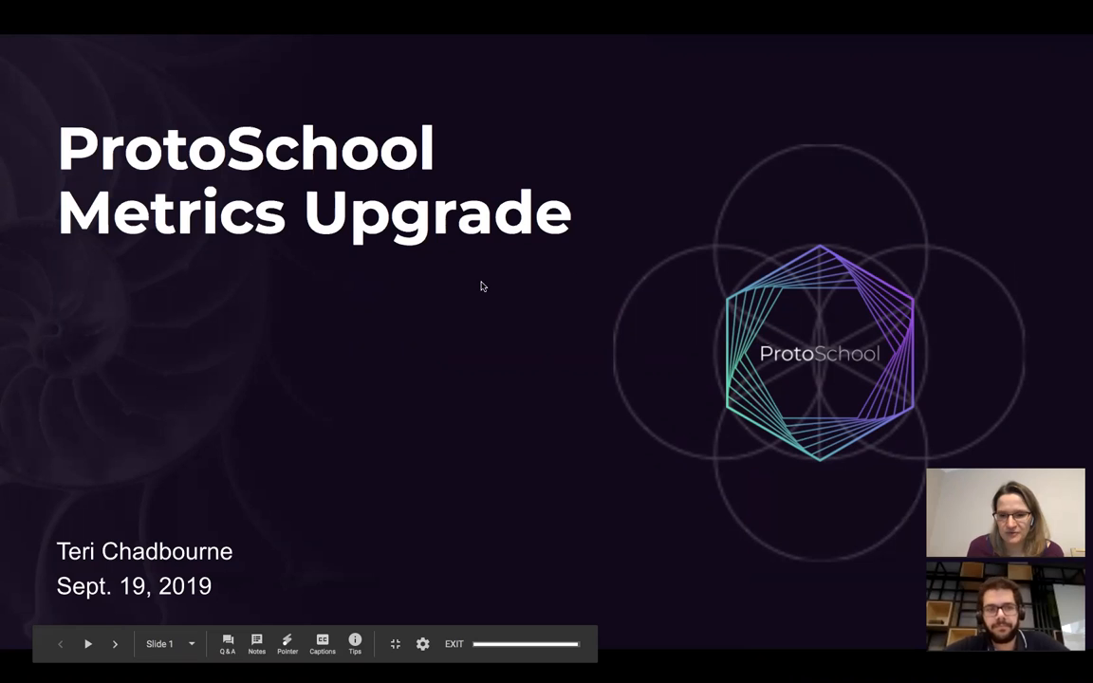
mouse_move(497, 340)
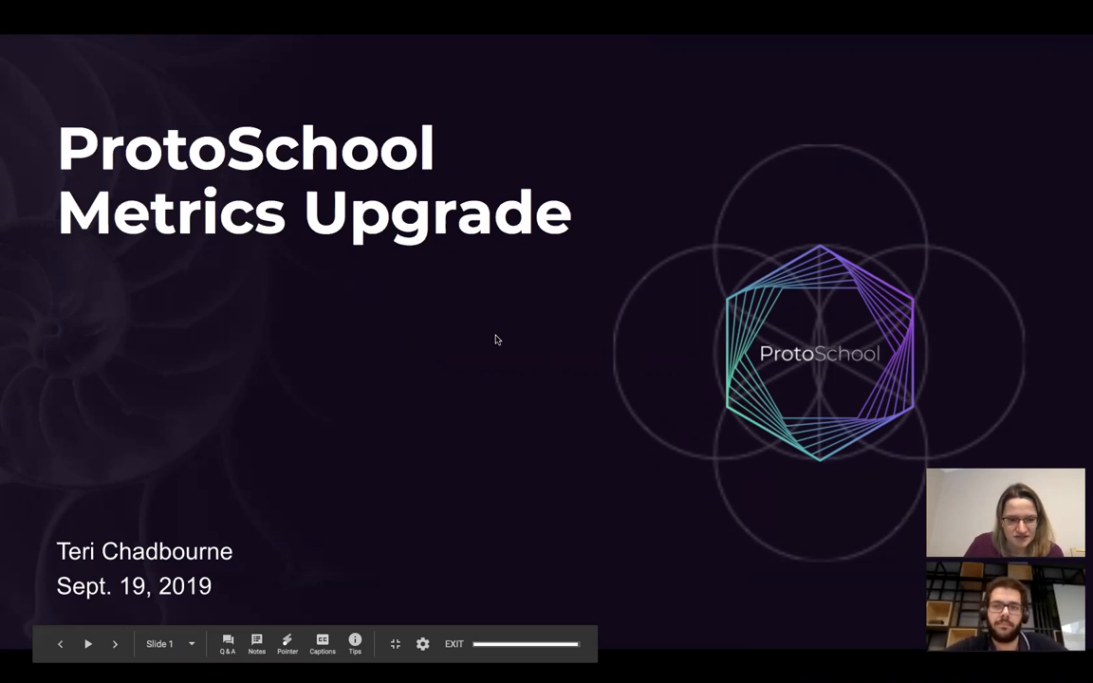
left_click(113, 643)
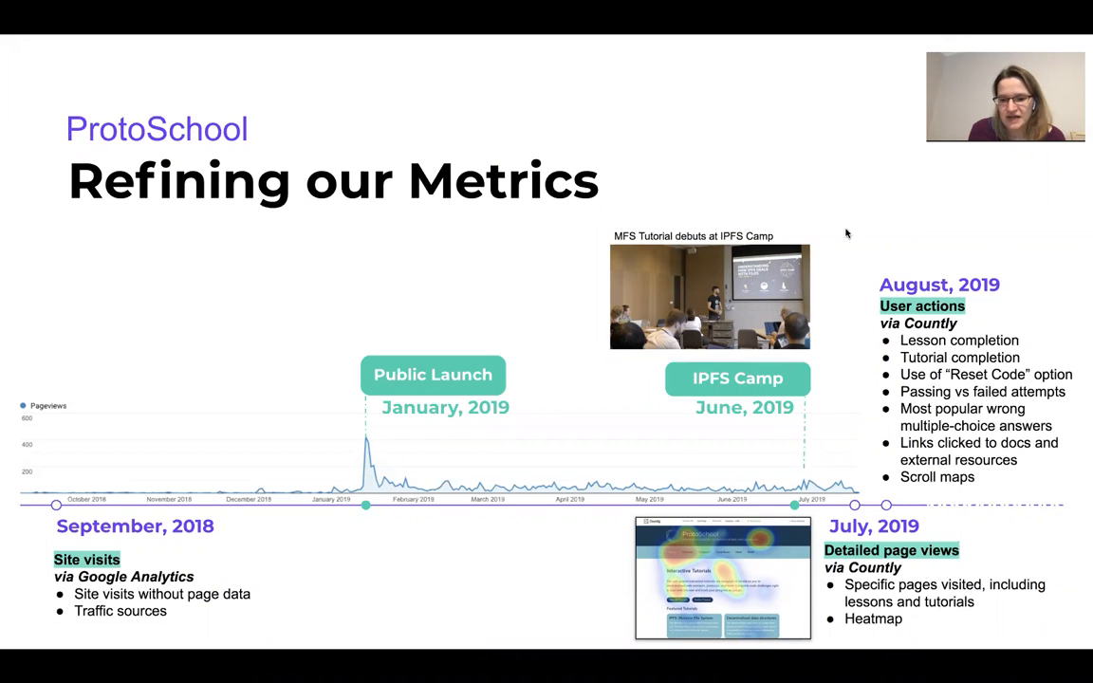
mouse_move(991, 484)
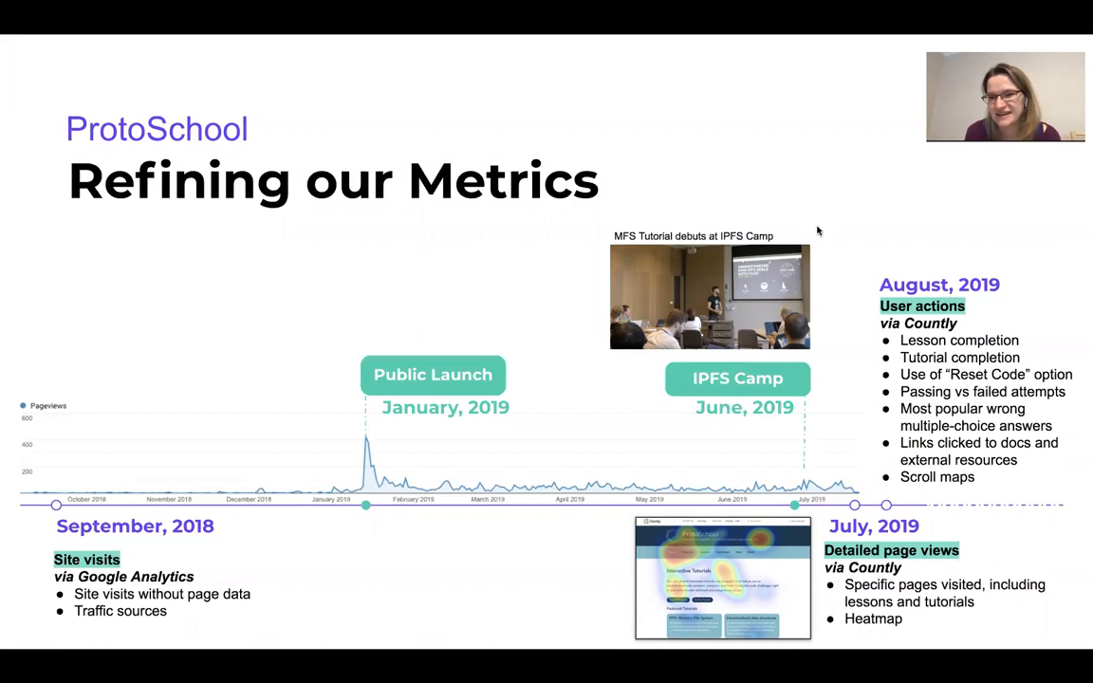
mouse_move(959, 46)
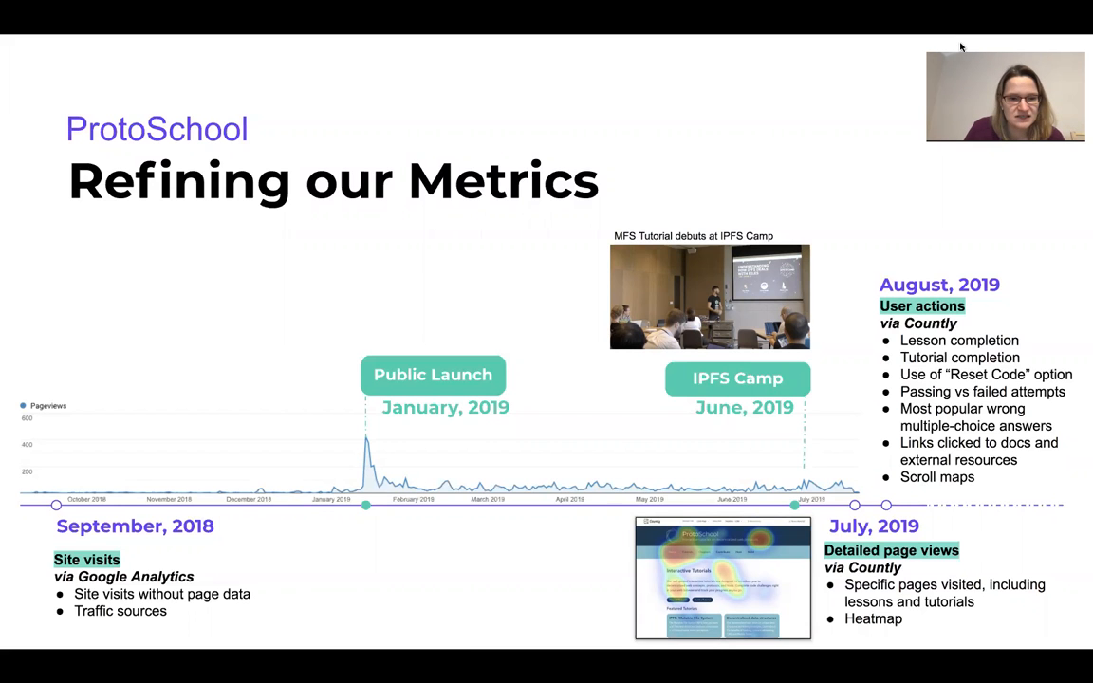
mouse_move(730, 118)
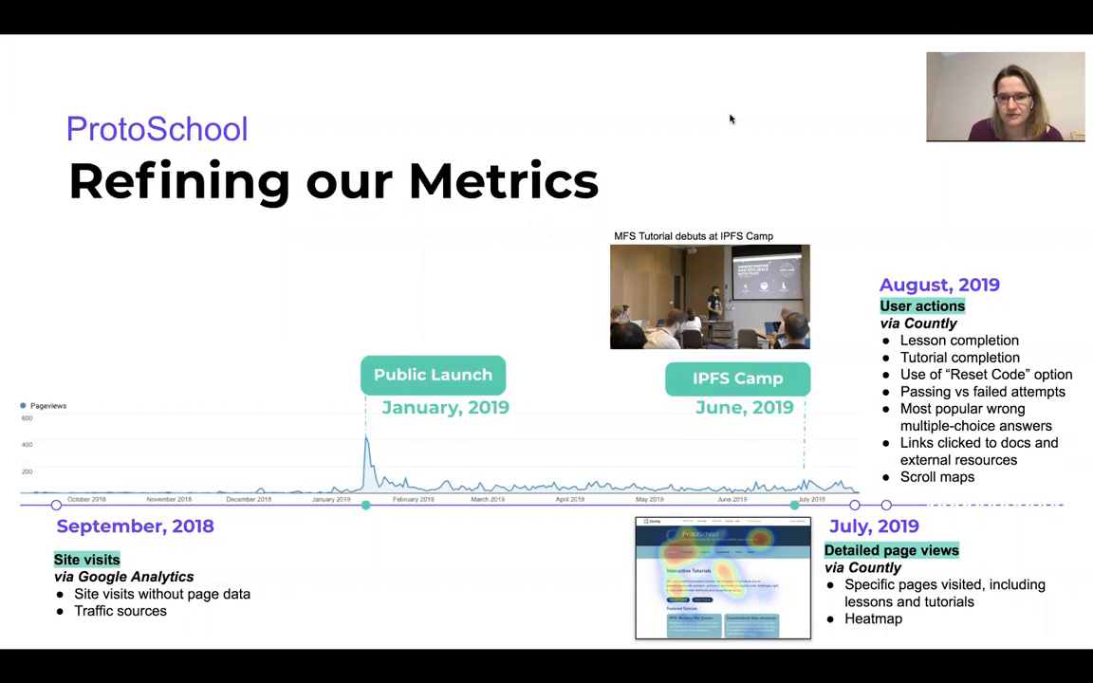
Step: Advance to the 'Inbound & Outbound Traffic' slide with the Right arrow
key("Right")
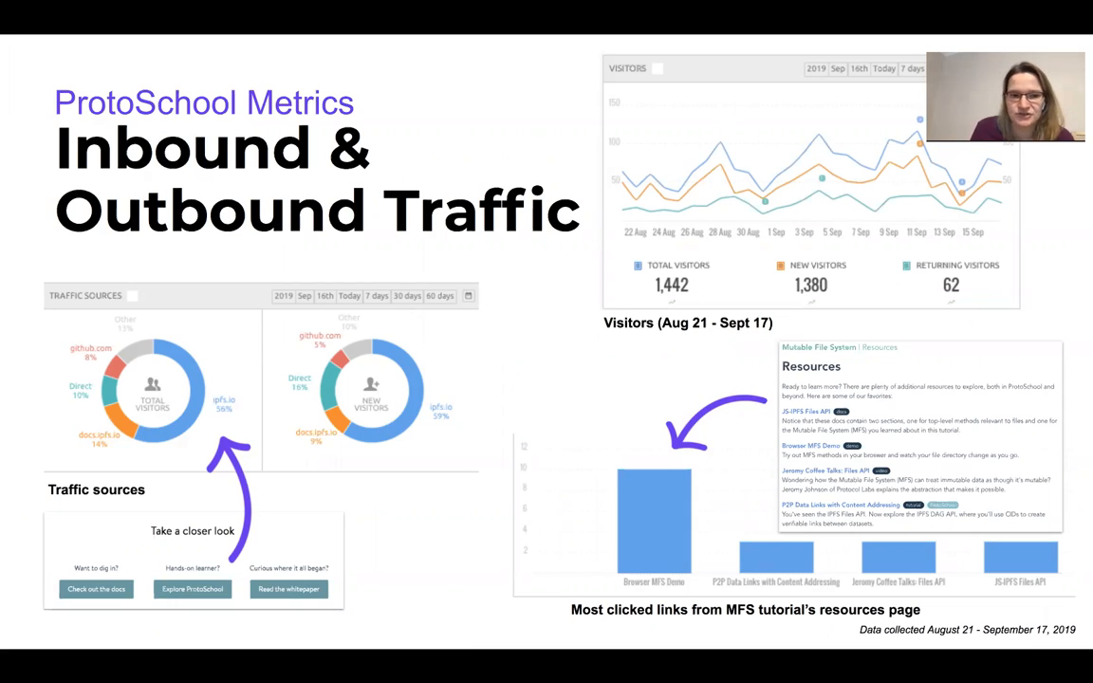
mouse_move(630, 178)
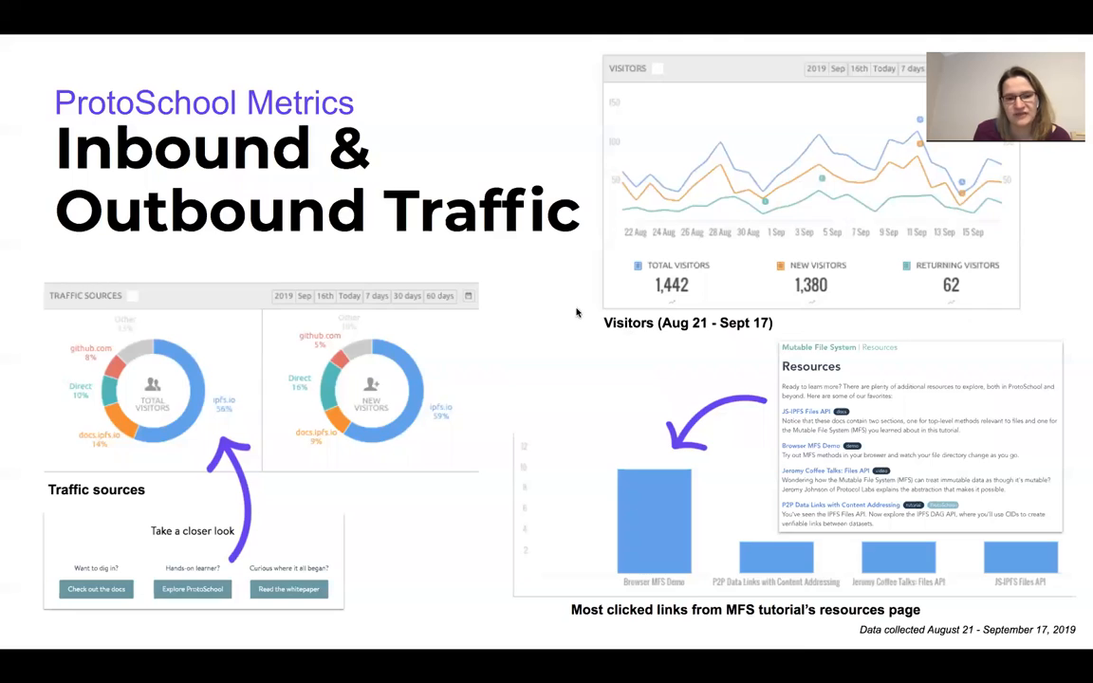
mouse_move(558, 186)
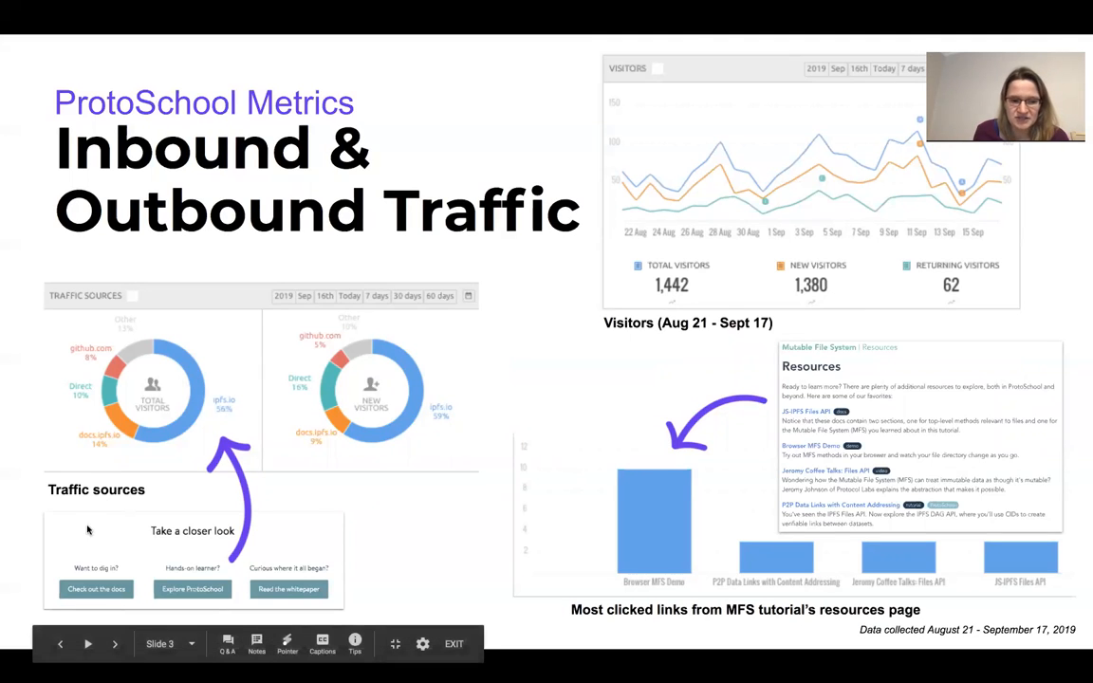
mouse_move(84, 550)
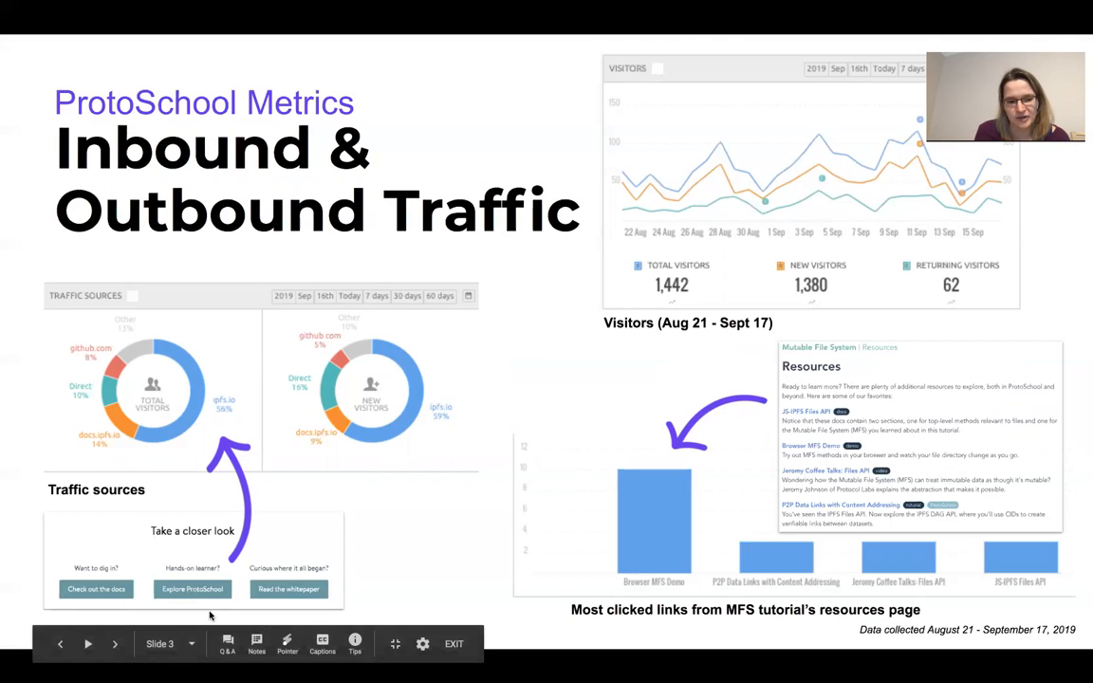
mouse_move(182, 531)
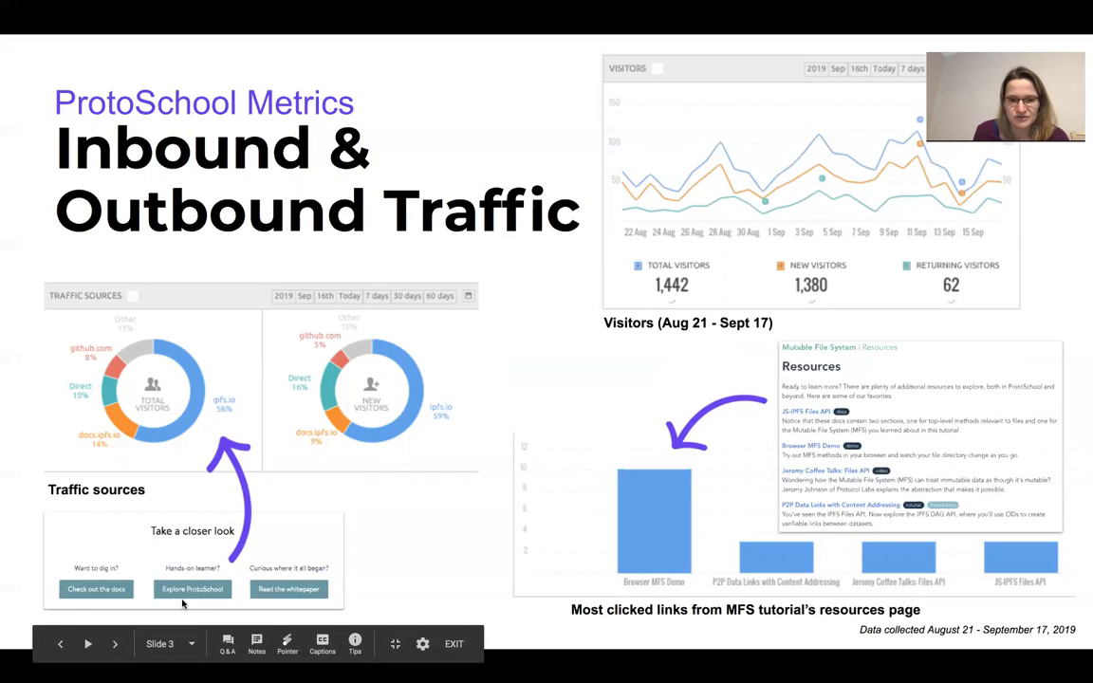
mouse_move(222, 447)
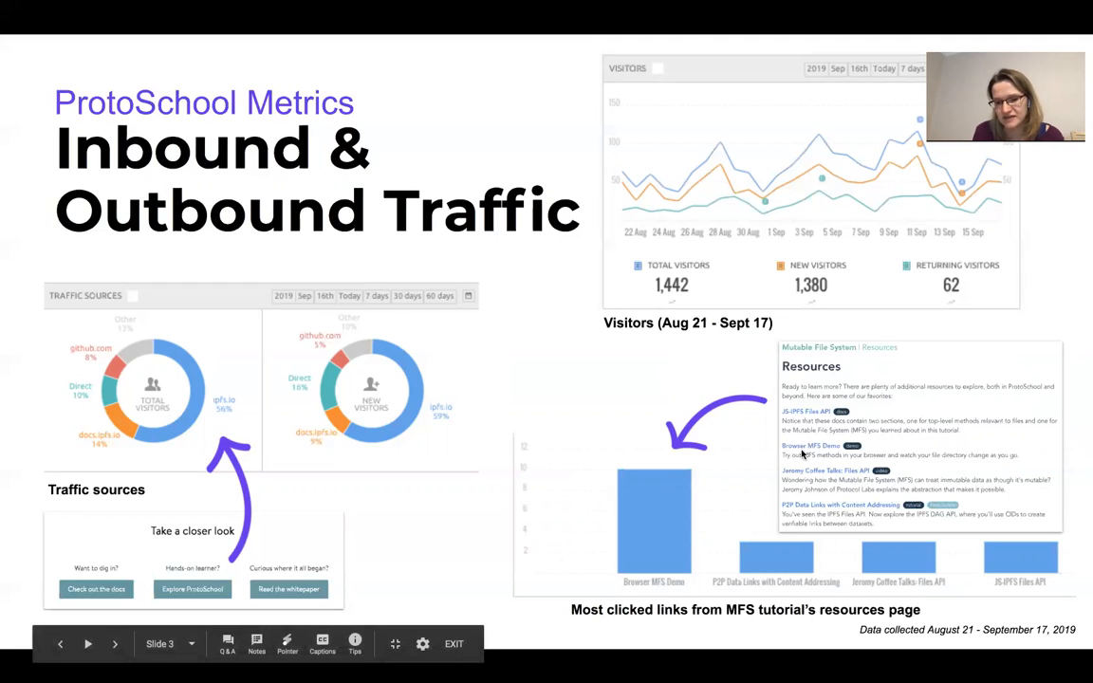
mouse_move(797, 519)
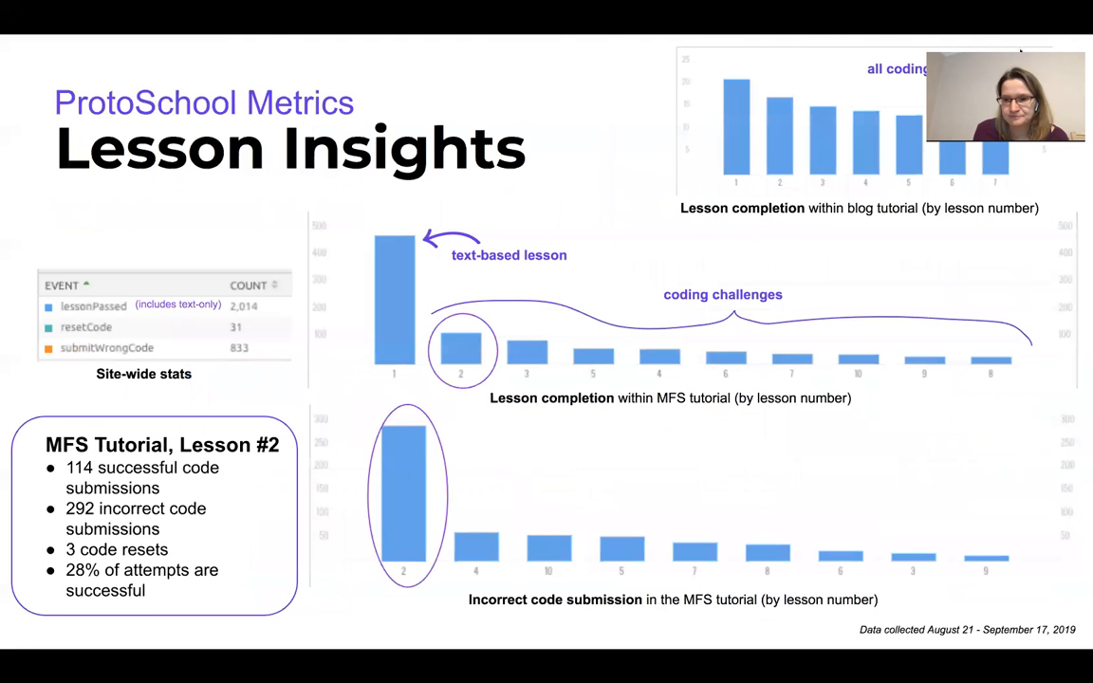
mouse_move(102, 47)
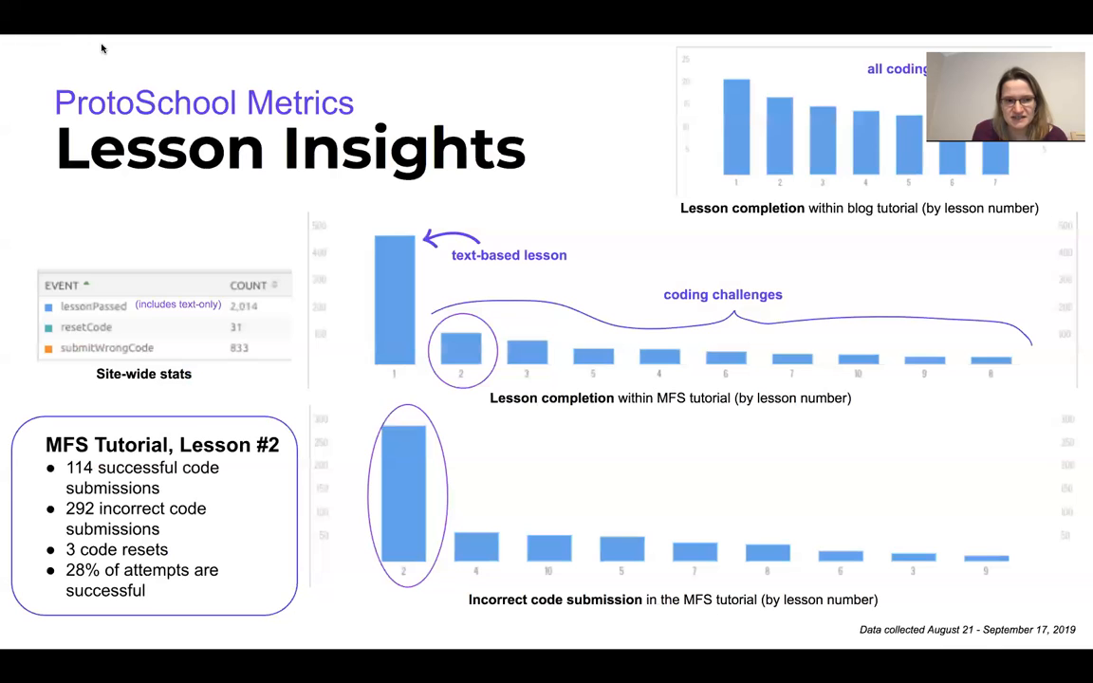
mouse_move(482, 79)
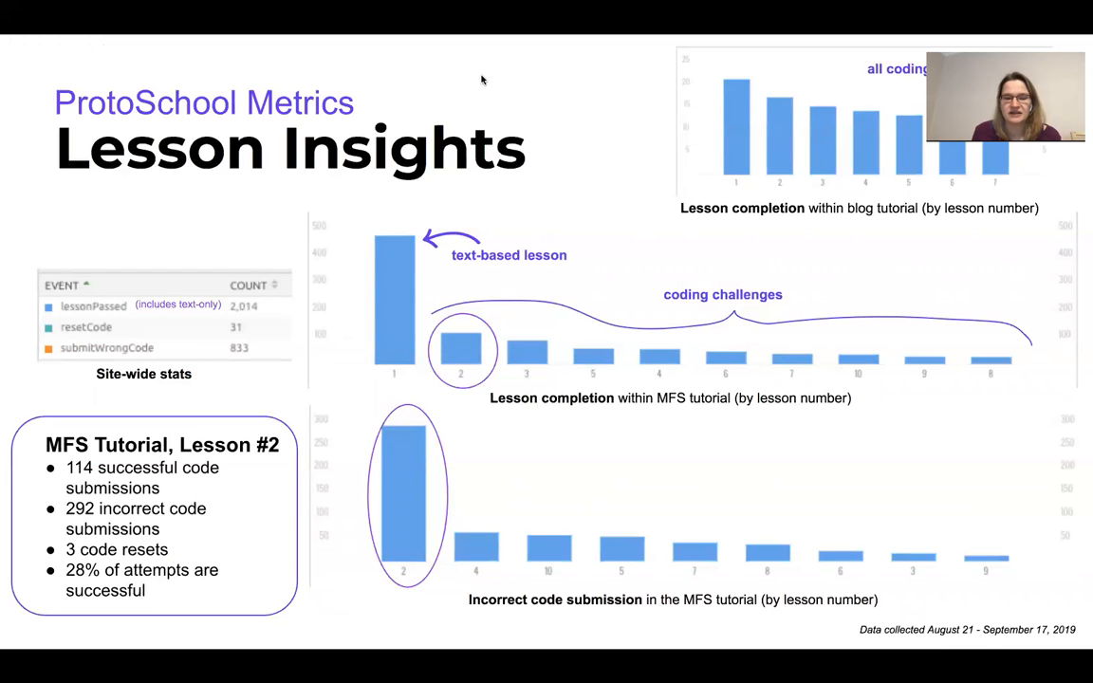
mouse_move(820, 169)
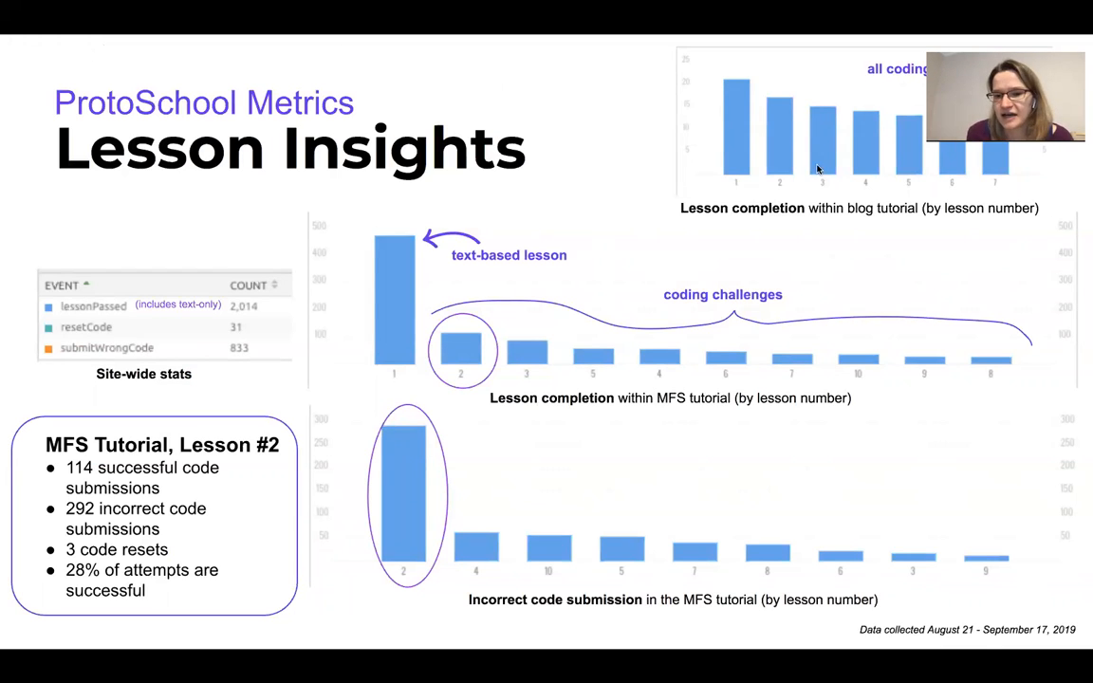
mouse_move(732, 79)
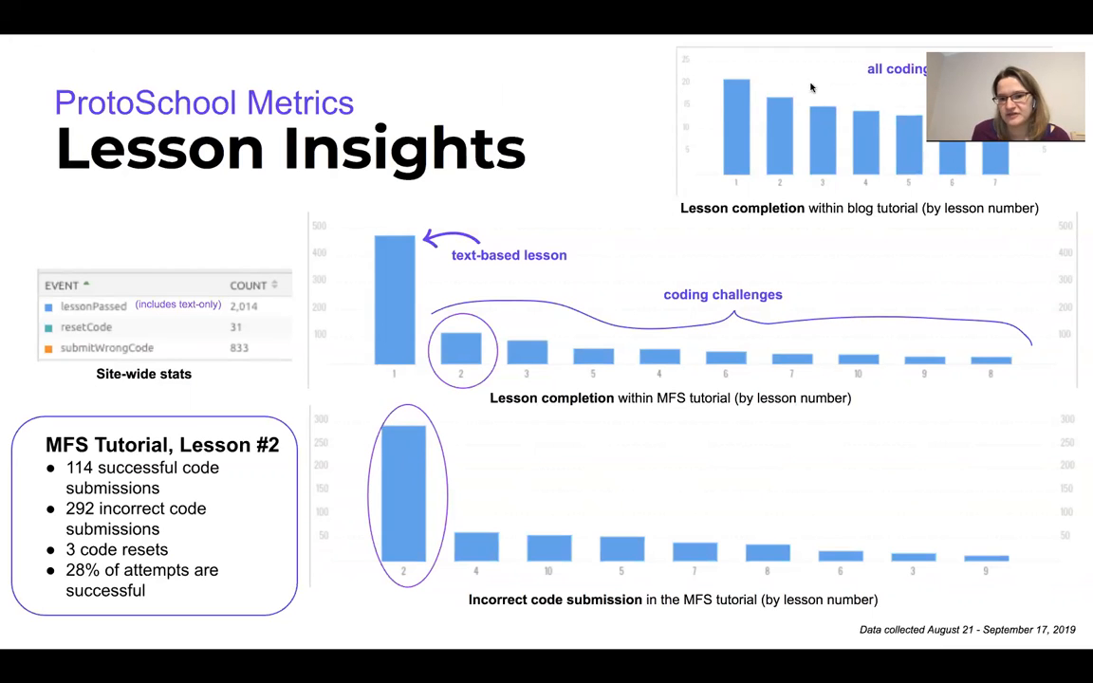
mouse_move(662, 118)
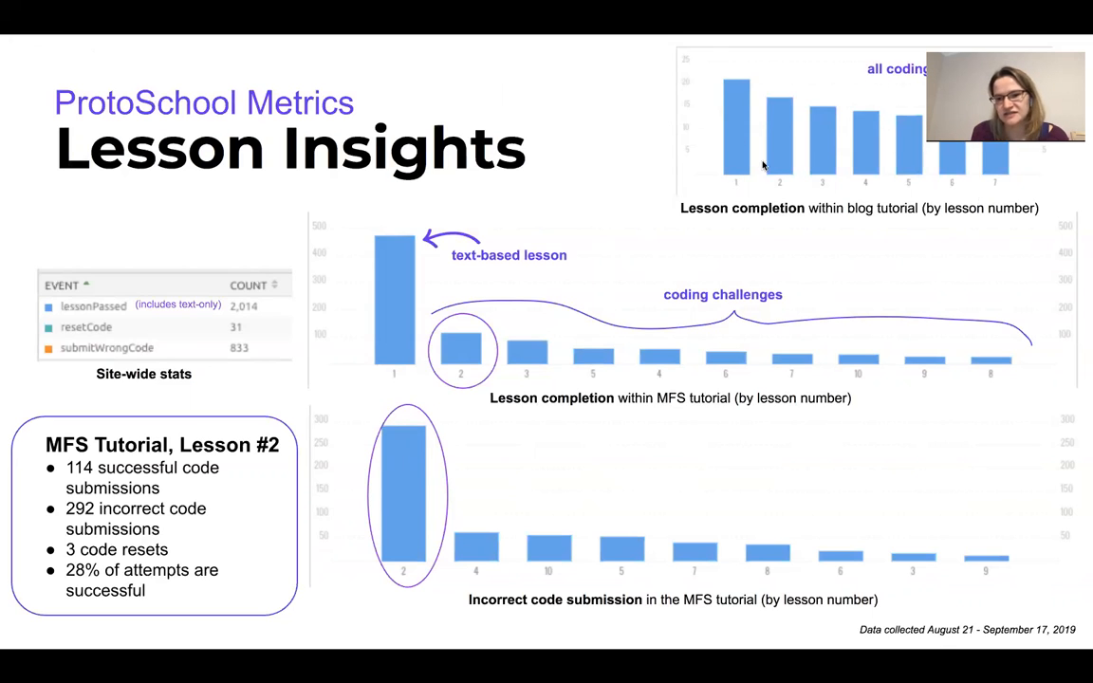
mouse_move(732, 79)
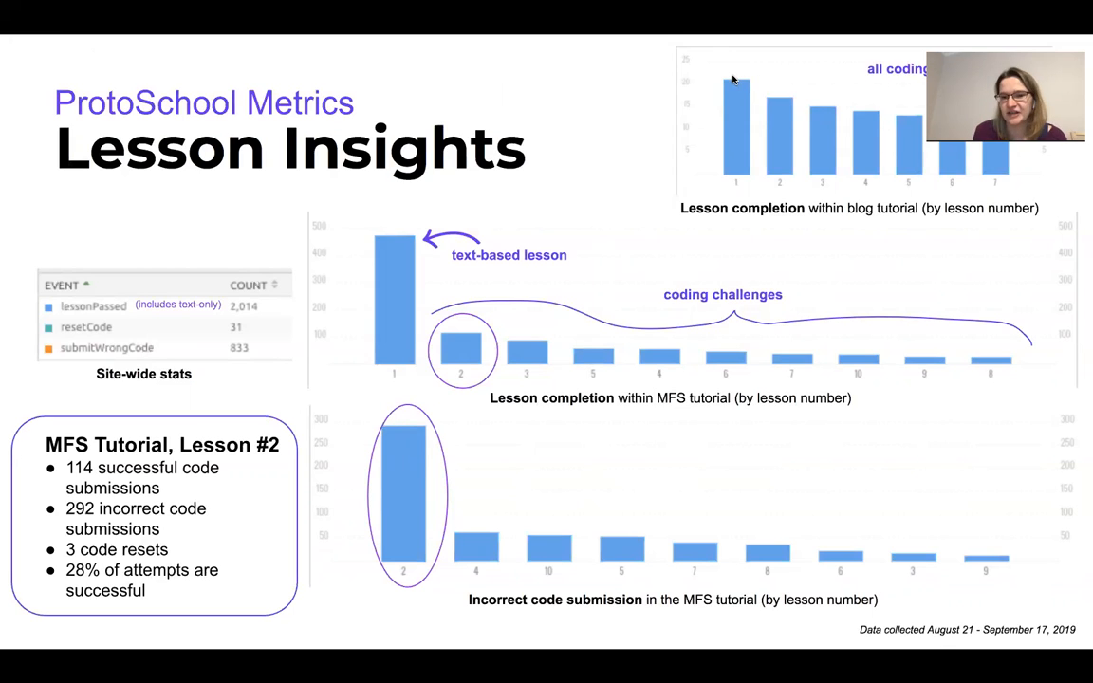
mouse_move(799, 91)
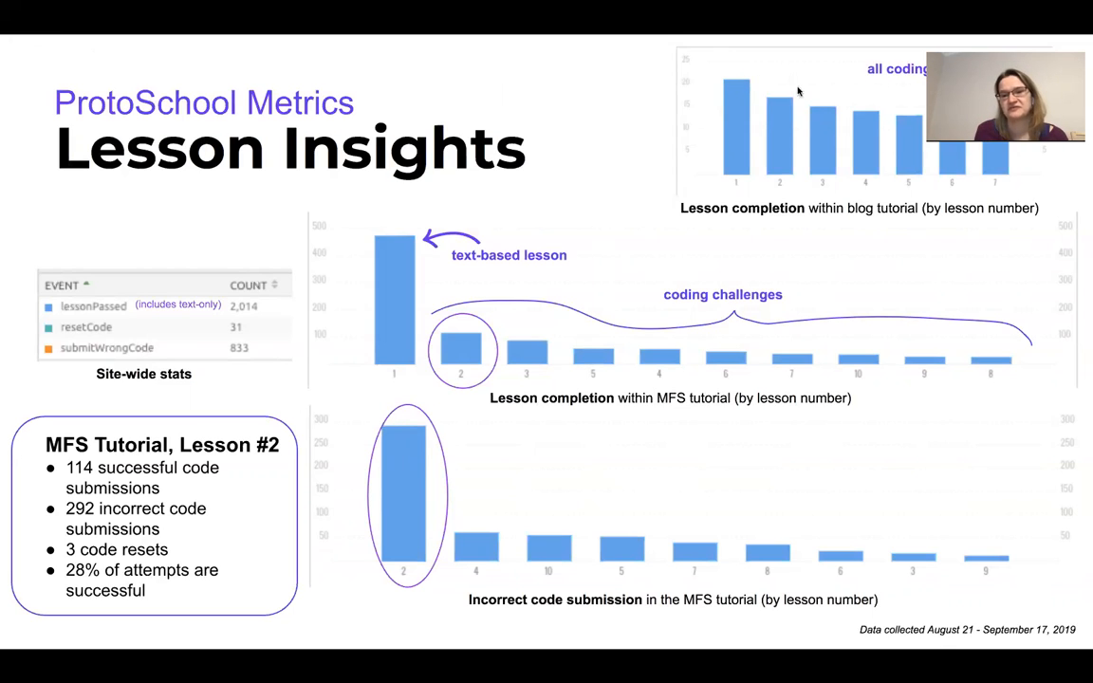
mouse_move(982, 159)
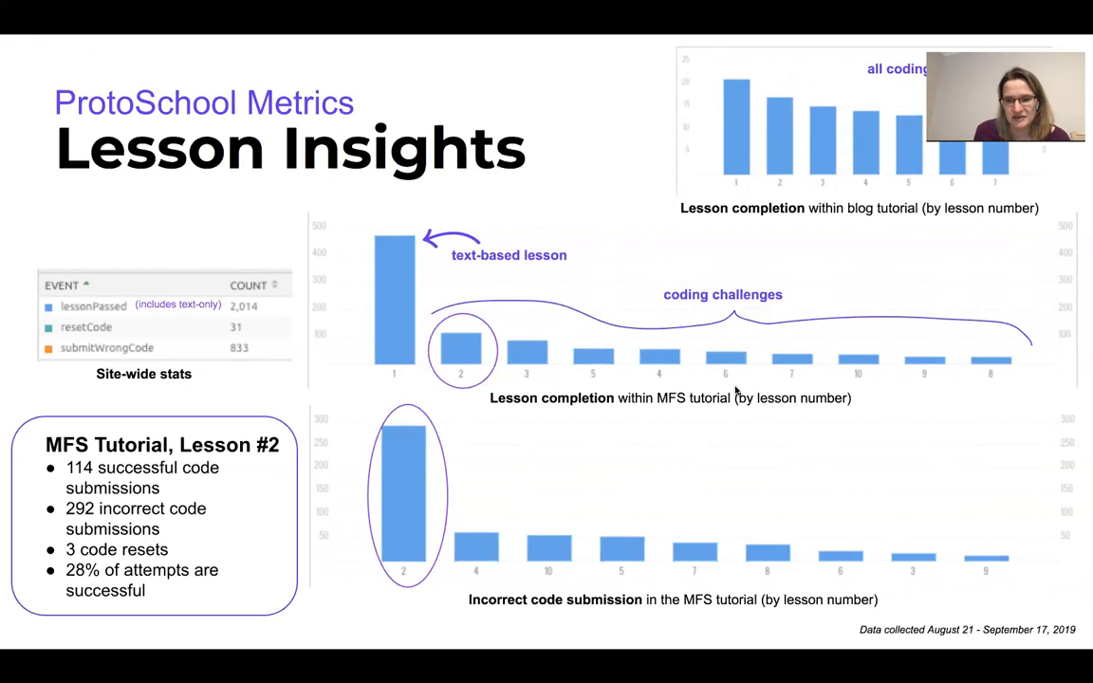
mouse_move(546, 364)
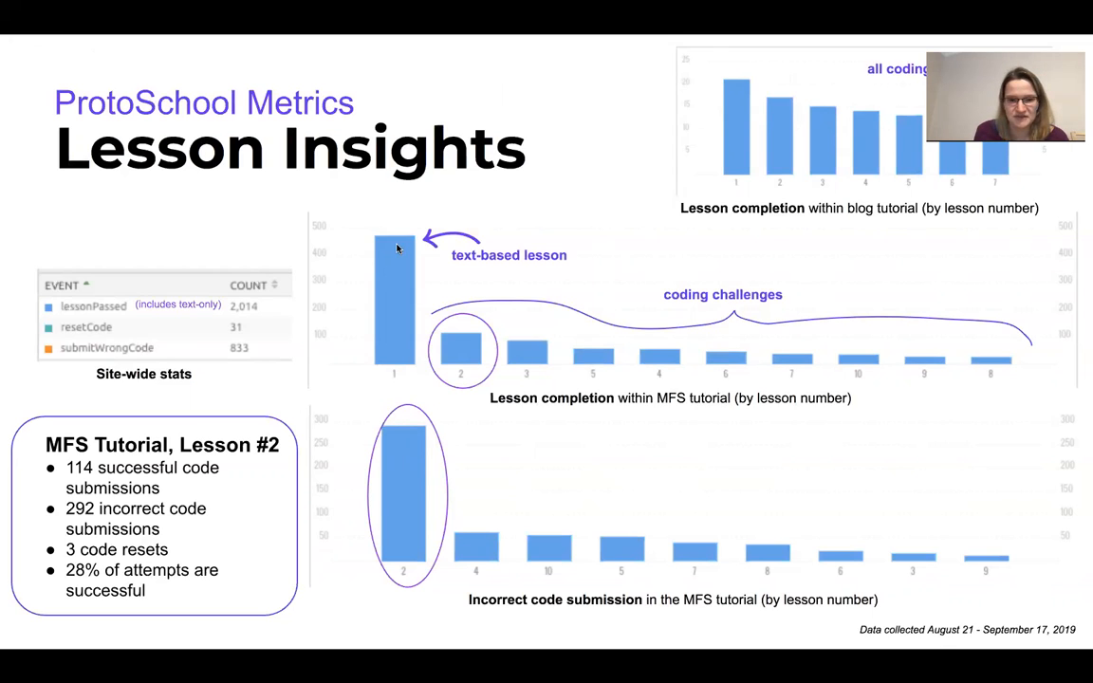
mouse_move(394, 370)
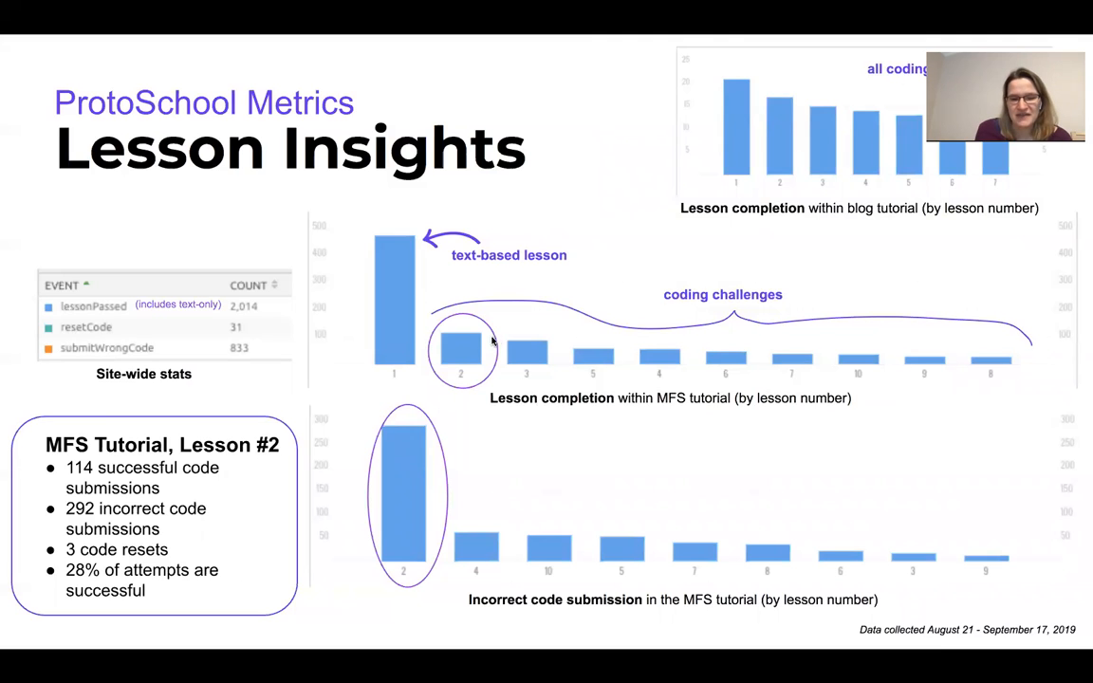
mouse_move(501, 292)
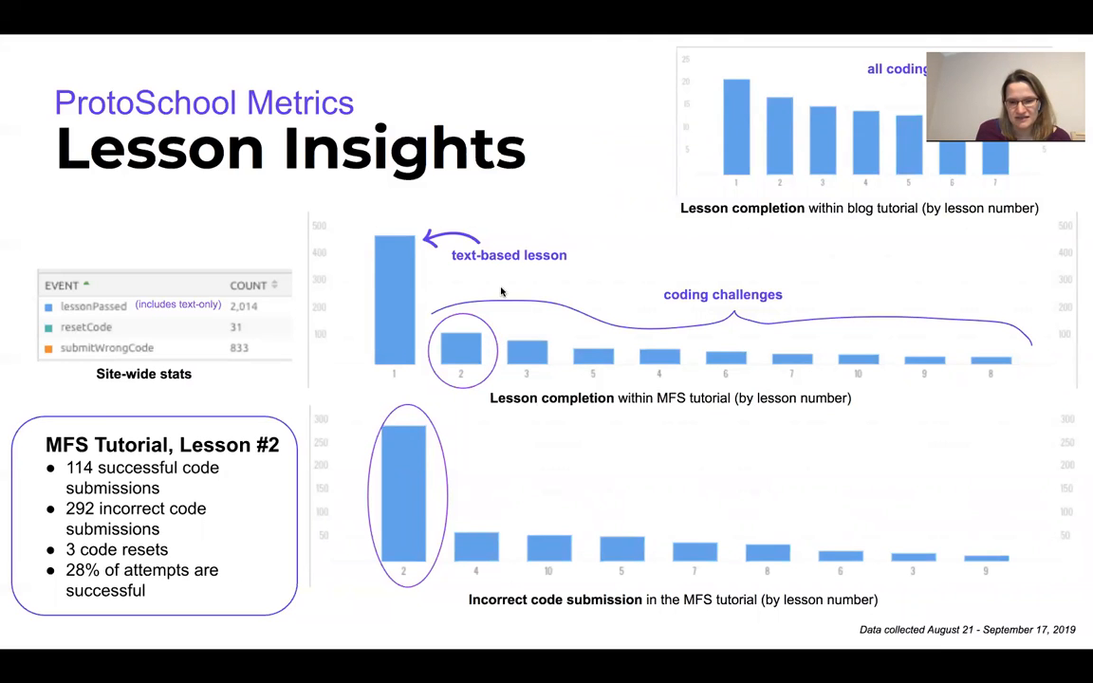
mouse_move(391, 249)
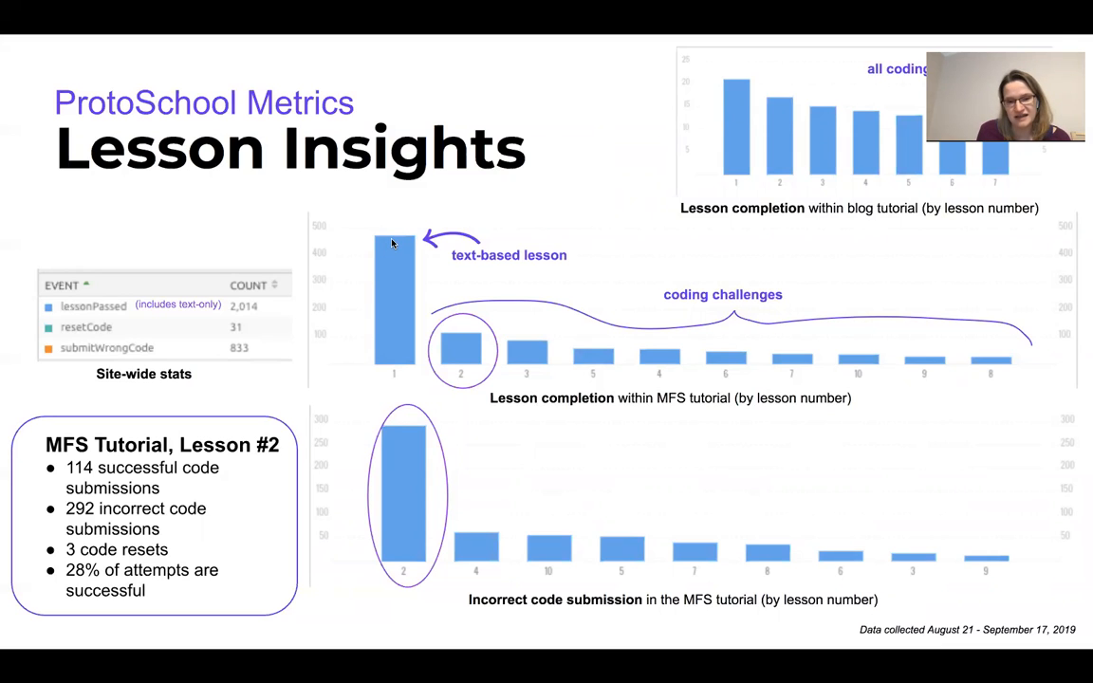
mouse_move(469, 347)
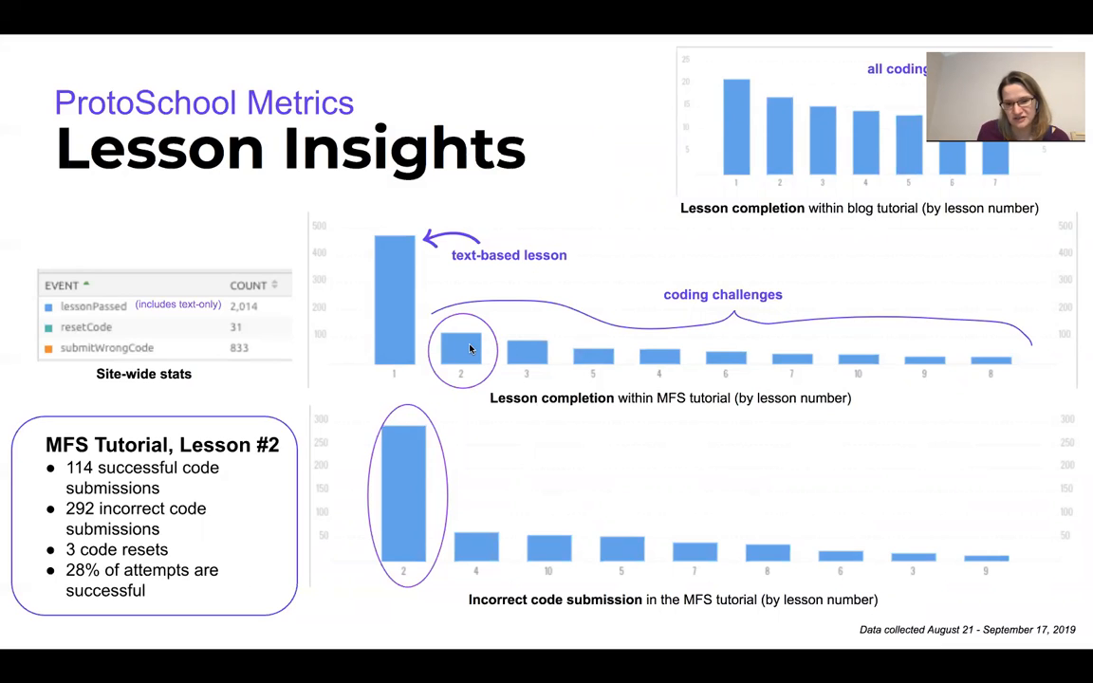
mouse_move(683, 376)
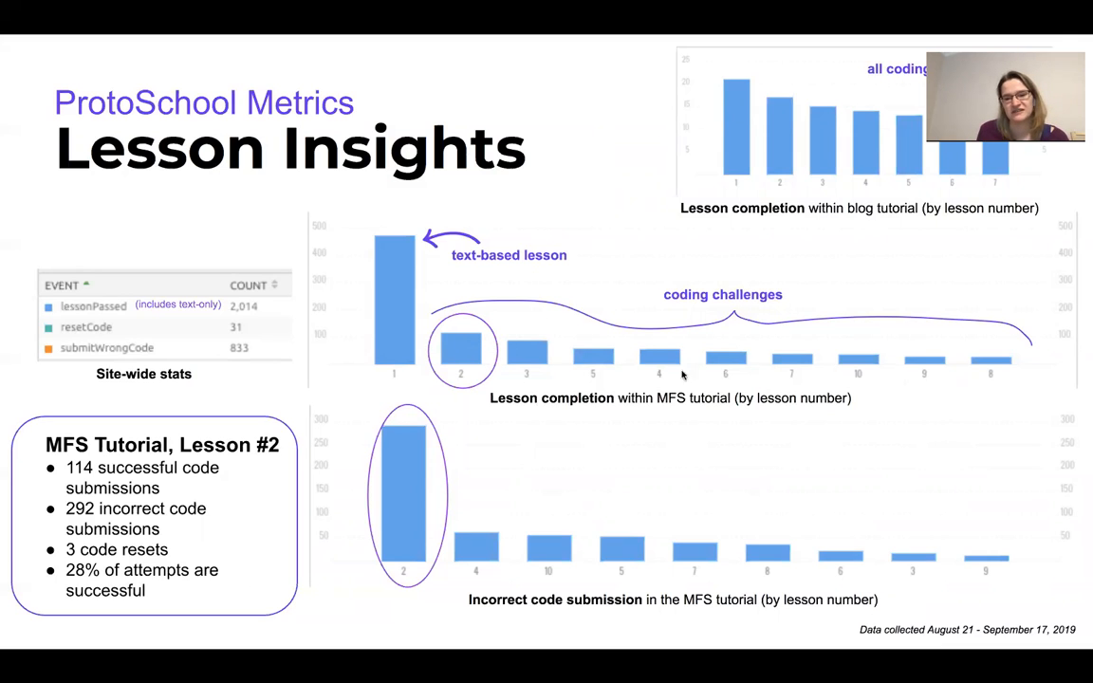
mouse_move(869, 389)
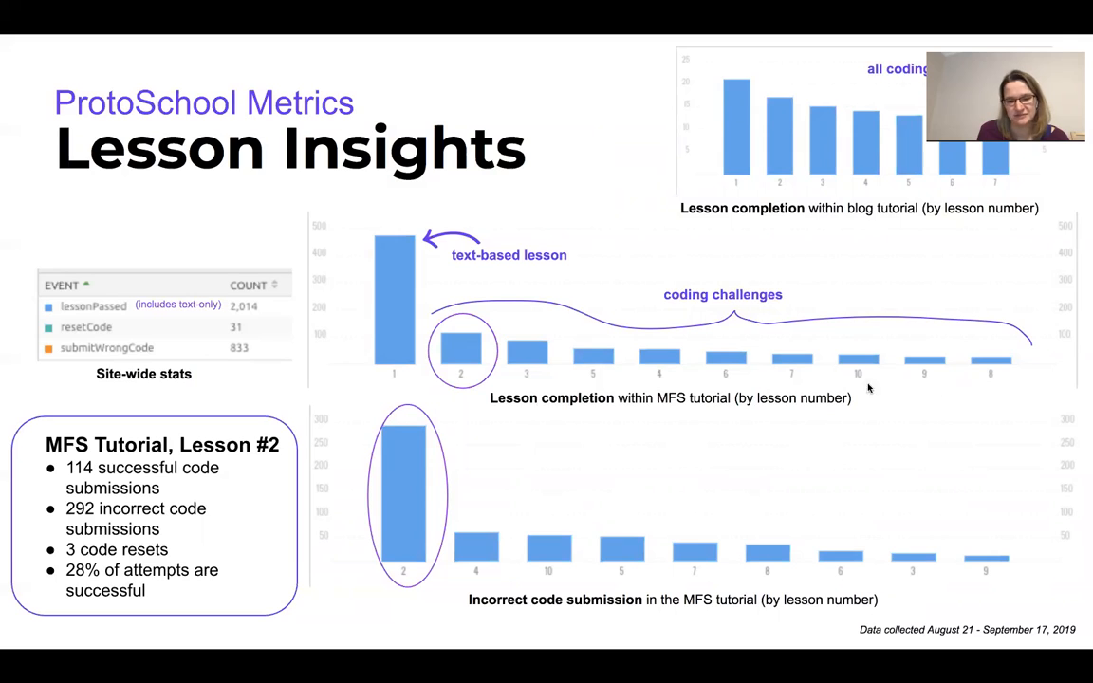
mouse_move(509, 325)
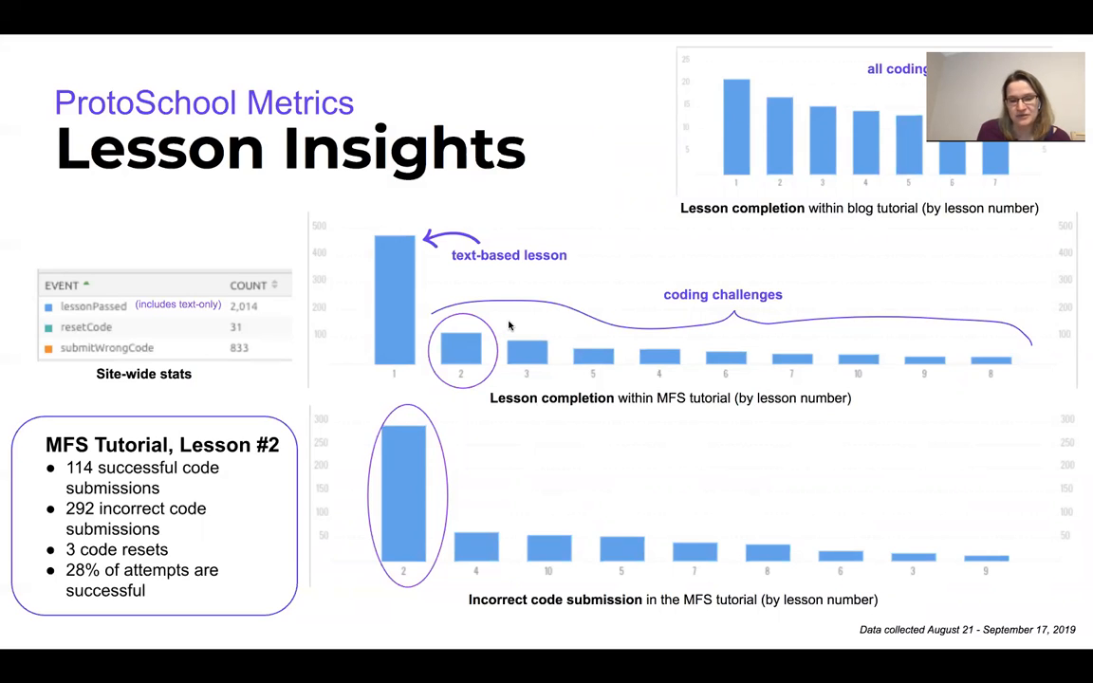
mouse_move(481, 391)
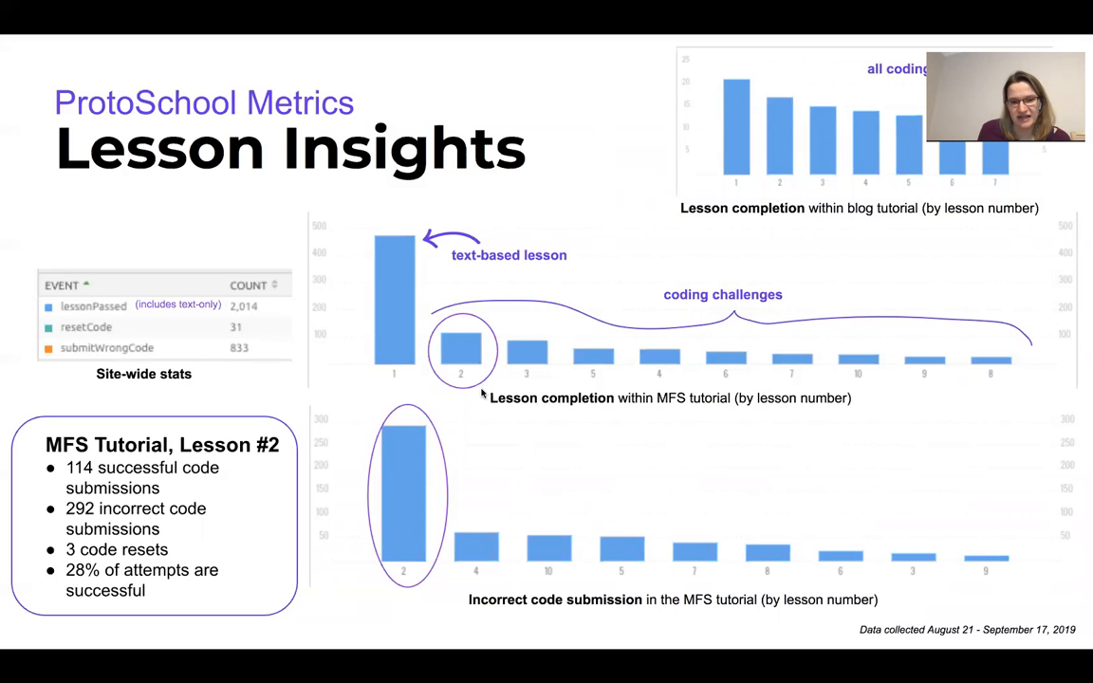
mouse_move(356, 287)
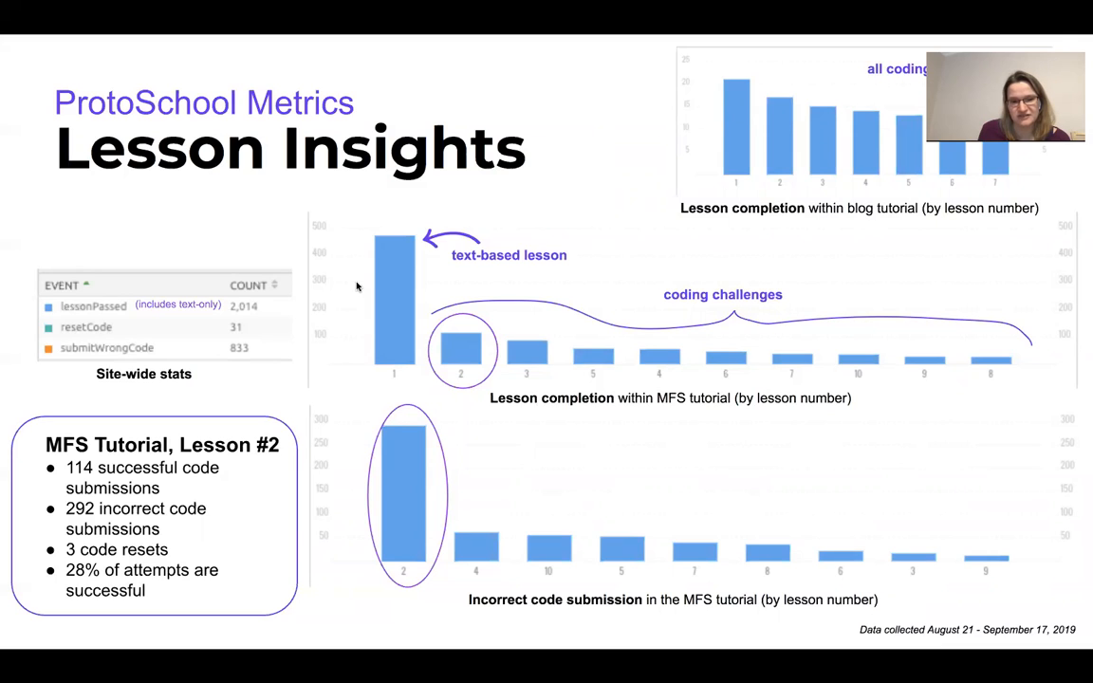
mouse_move(469, 385)
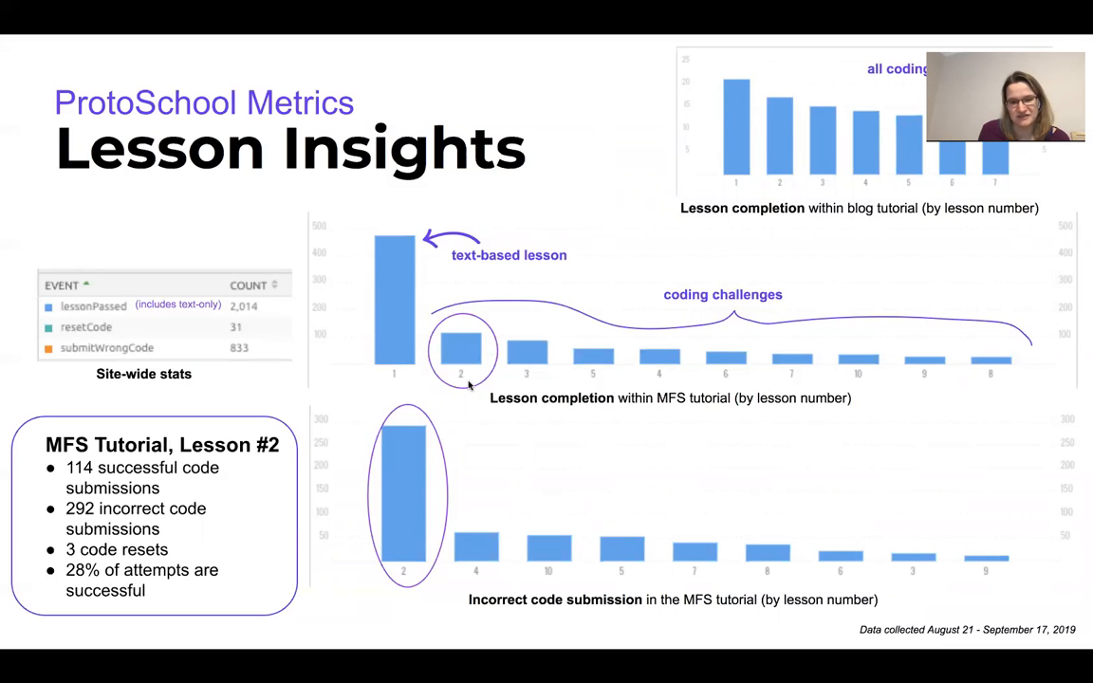
mouse_move(463, 303)
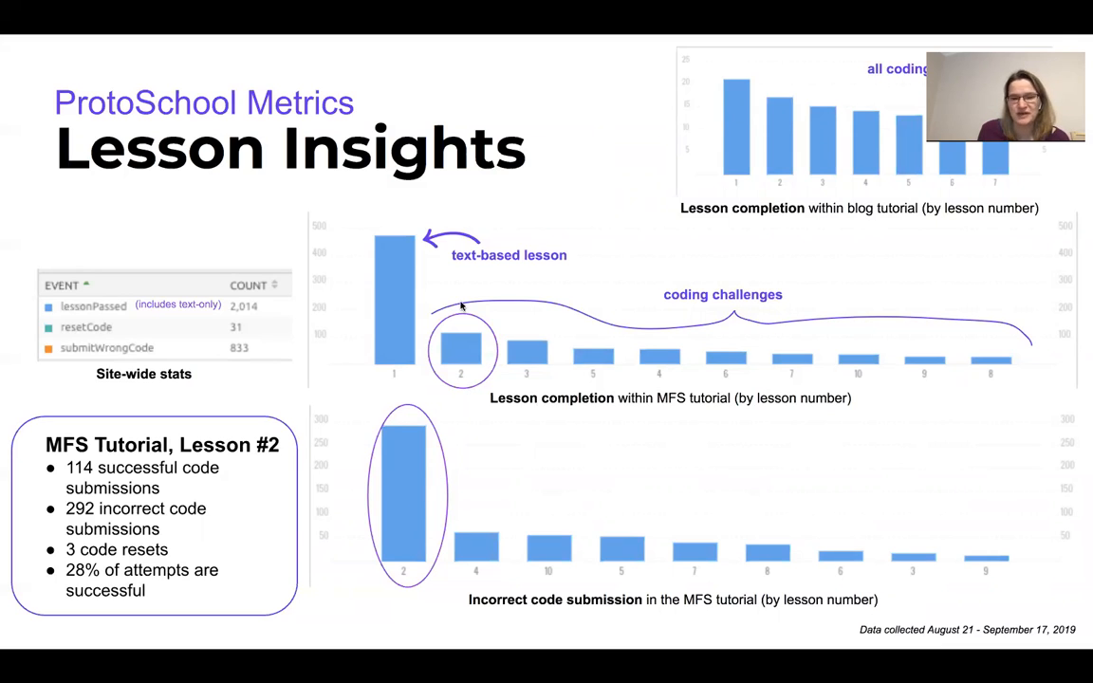
mouse_move(440, 543)
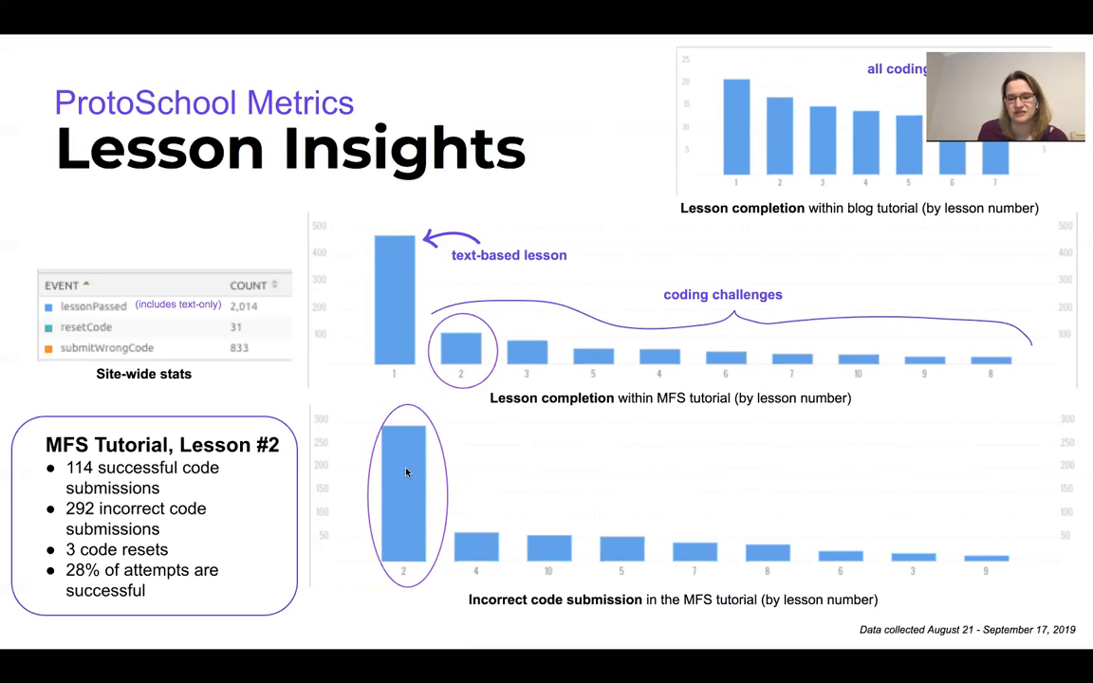
mouse_move(137, 538)
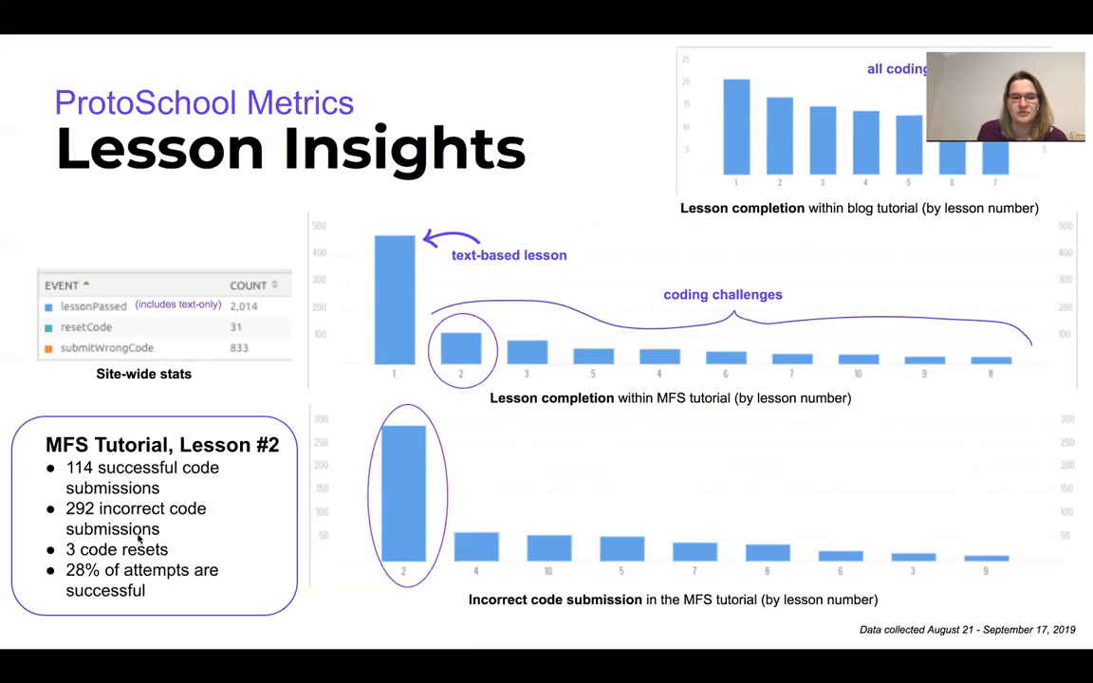
mouse_move(256, 529)
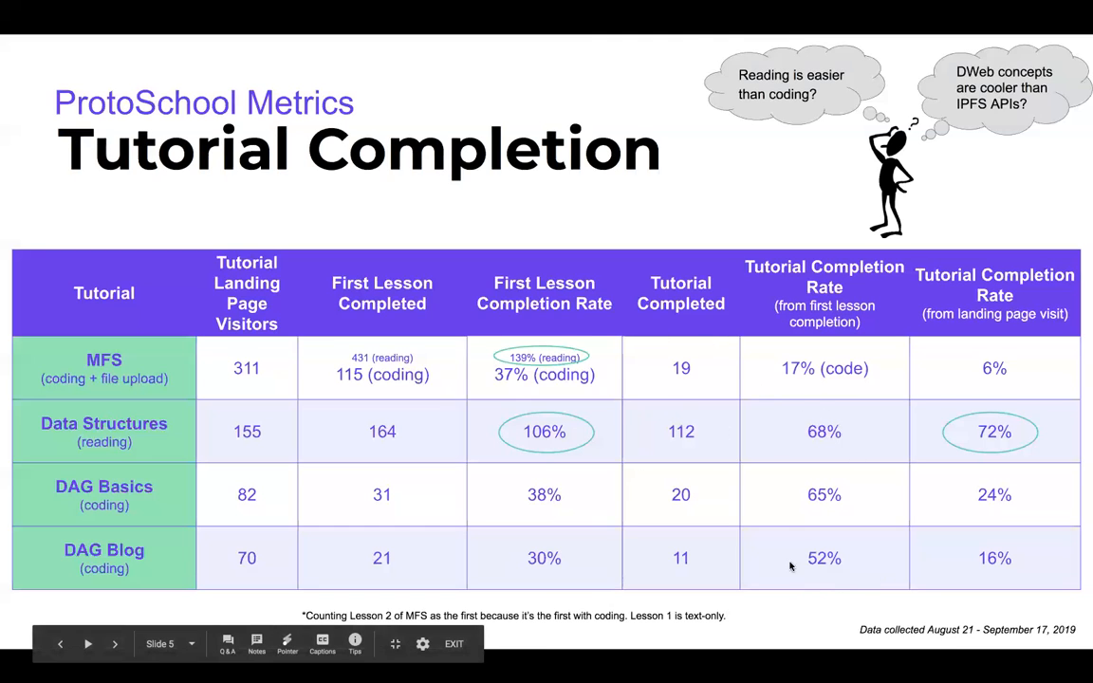
mouse_move(846, 575)
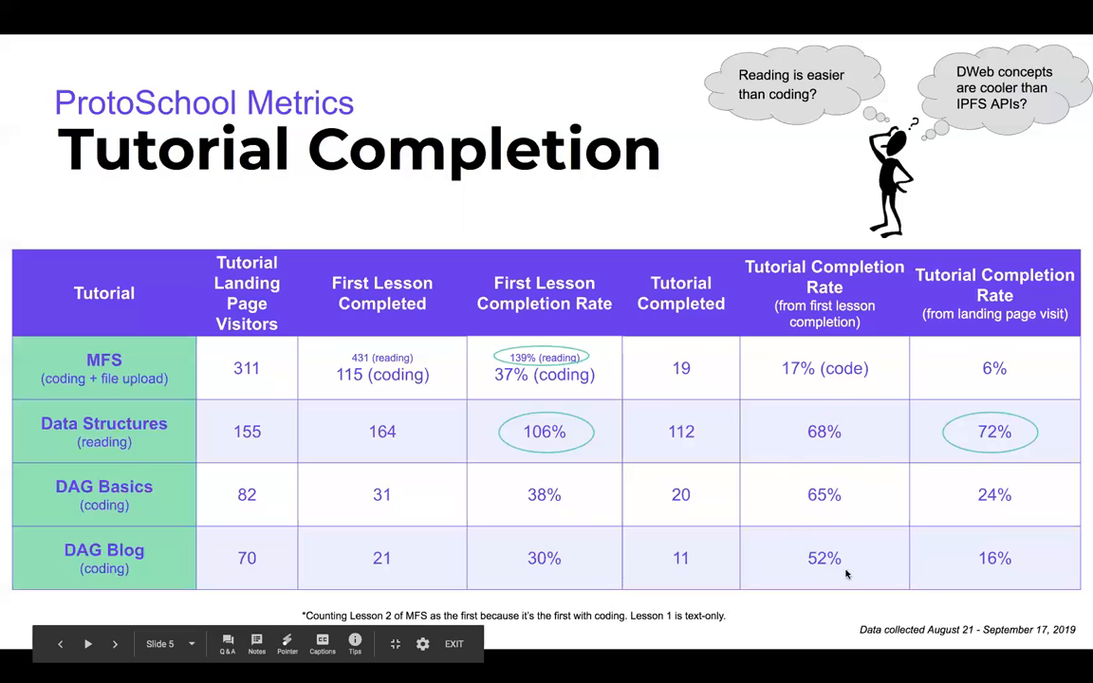
mouse_move(601, 535)
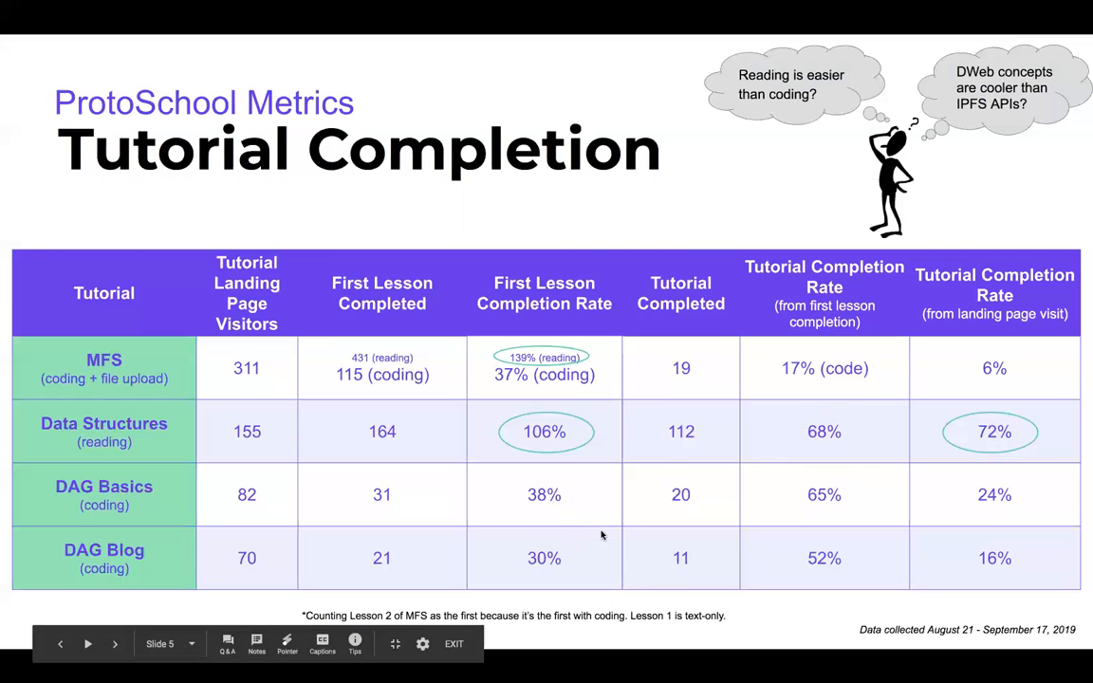
mouse_move(1032, 471)
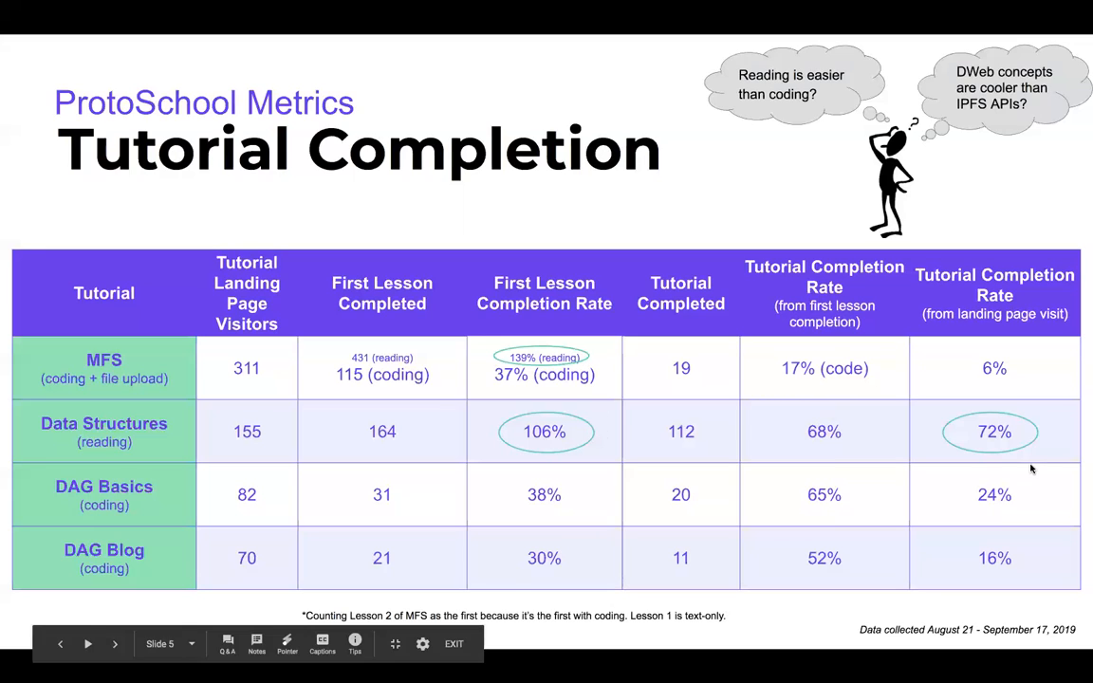